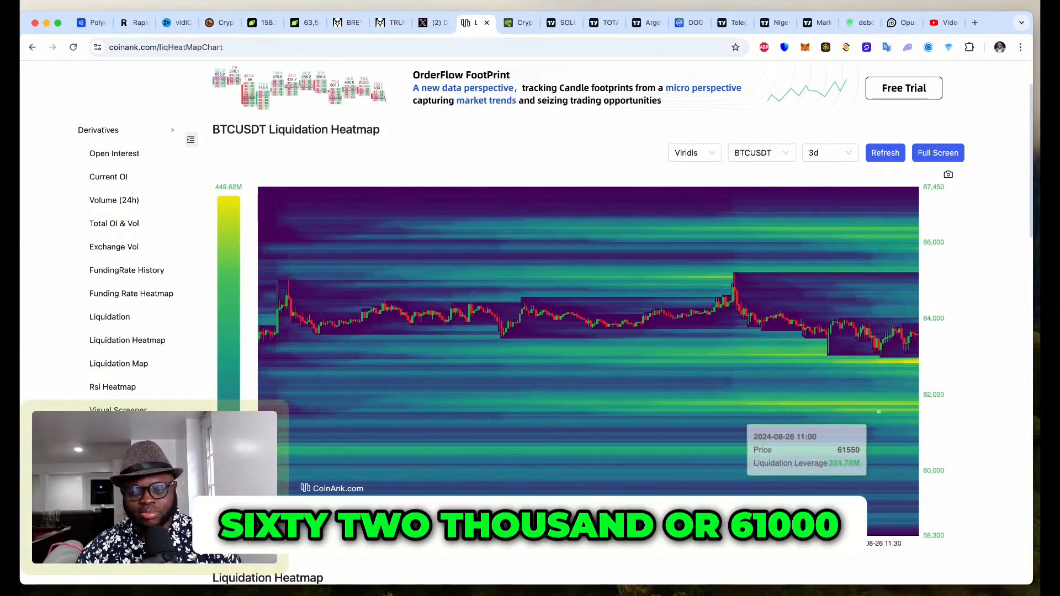
Expand the heatmap time-range list, currently set to 3d
{"action": "left_click", "coordinate": [829, 153]}
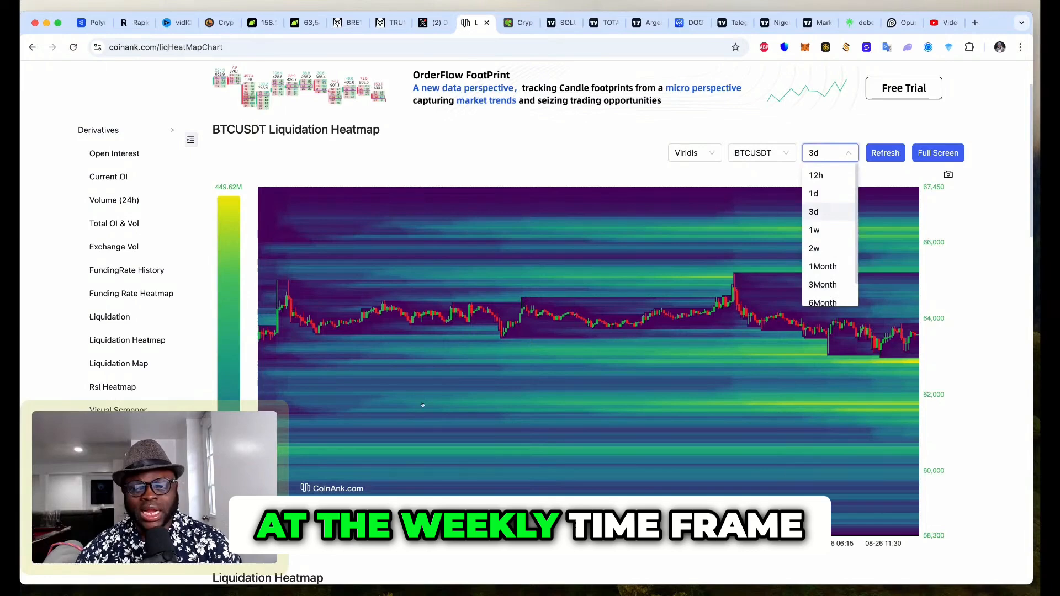
Show the BTCUSDT liquidation heatmap over 1w, spanning 08-20 to 08-26
{"action": "left_click", "coordinate": [814, 230]}
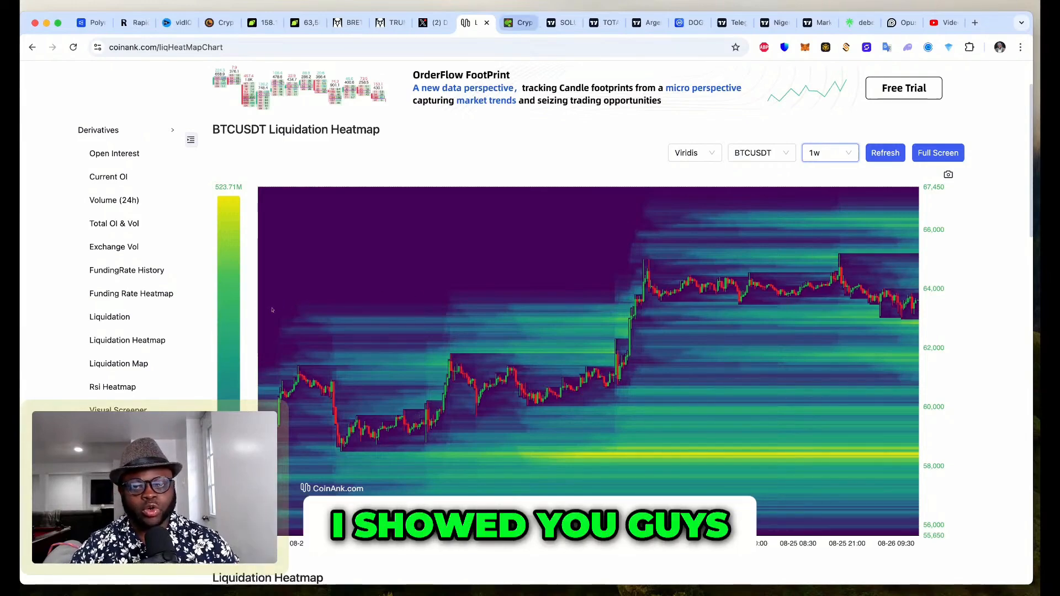
{"action": "left_click", "coordinate": [517, 22]}
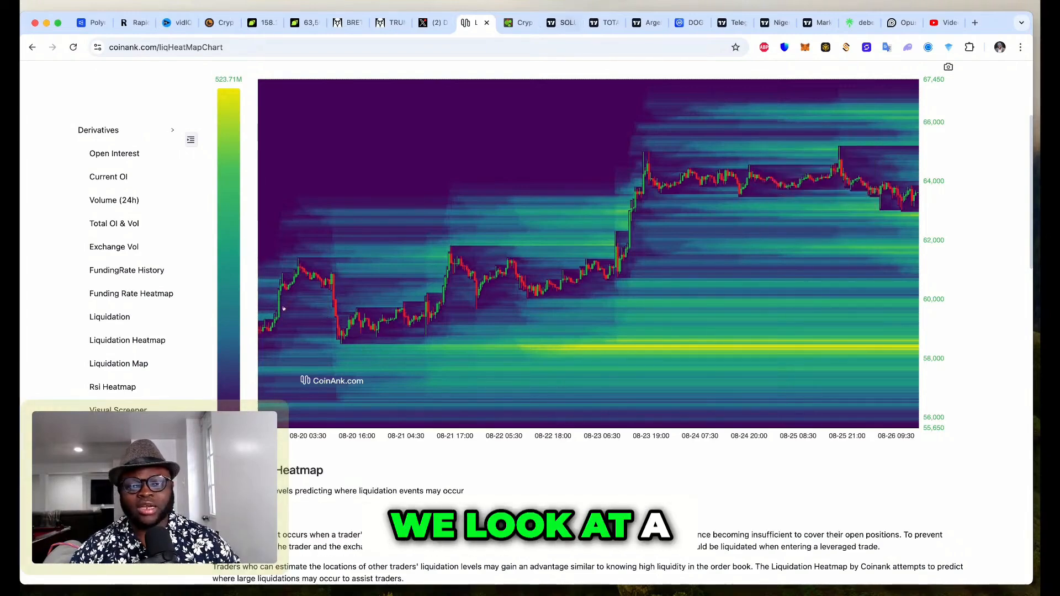
Switch the TradingView Bitcoin/TetherUS perpetual chart from weekly to 1D
{"action": "left_click", "coordinate": [600, 22]}
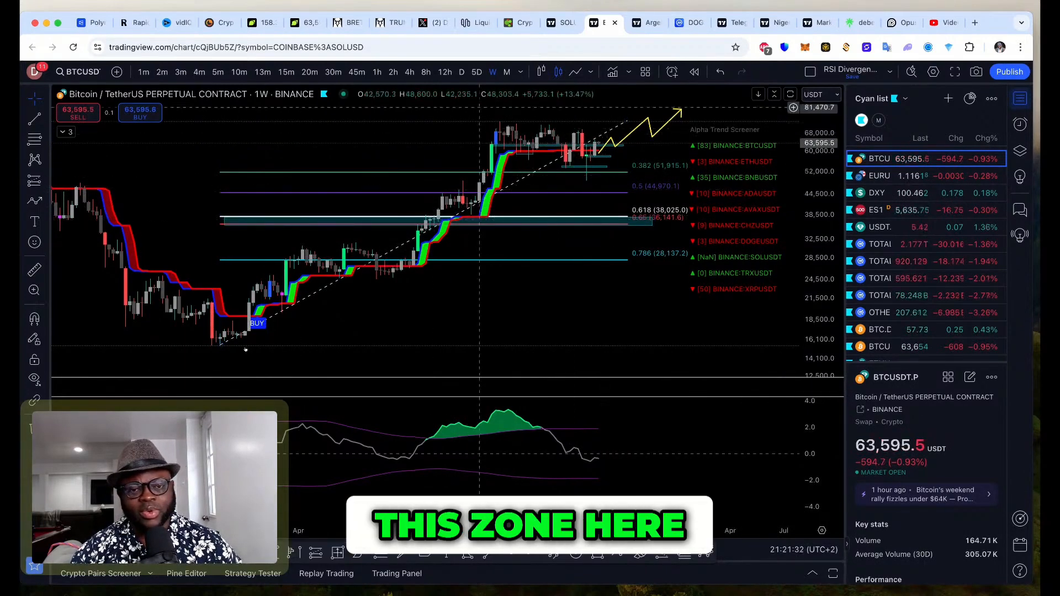
{"action": "left_click", "coordinate": [461, 71]}
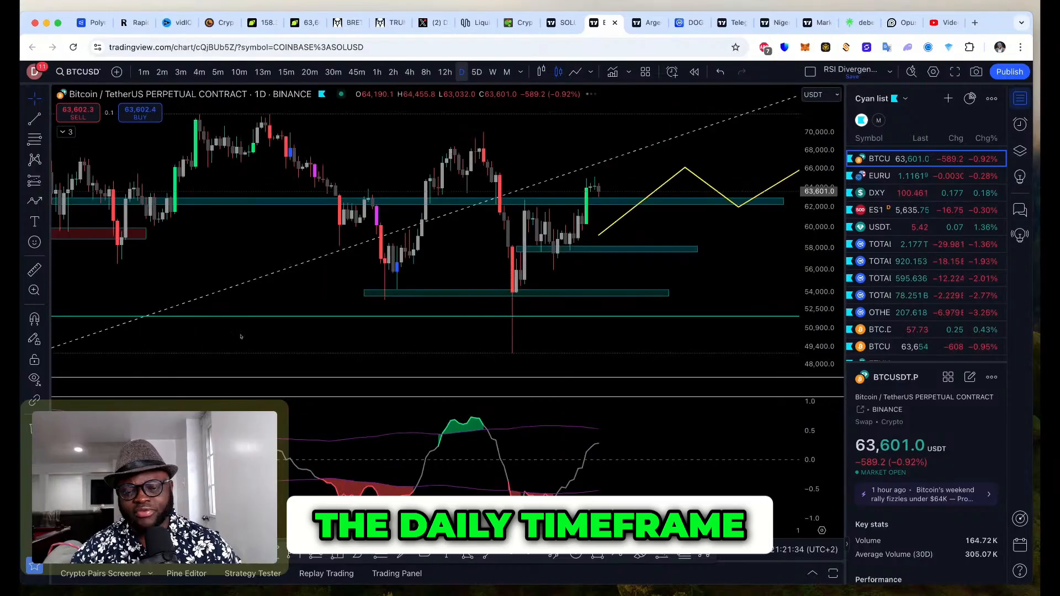